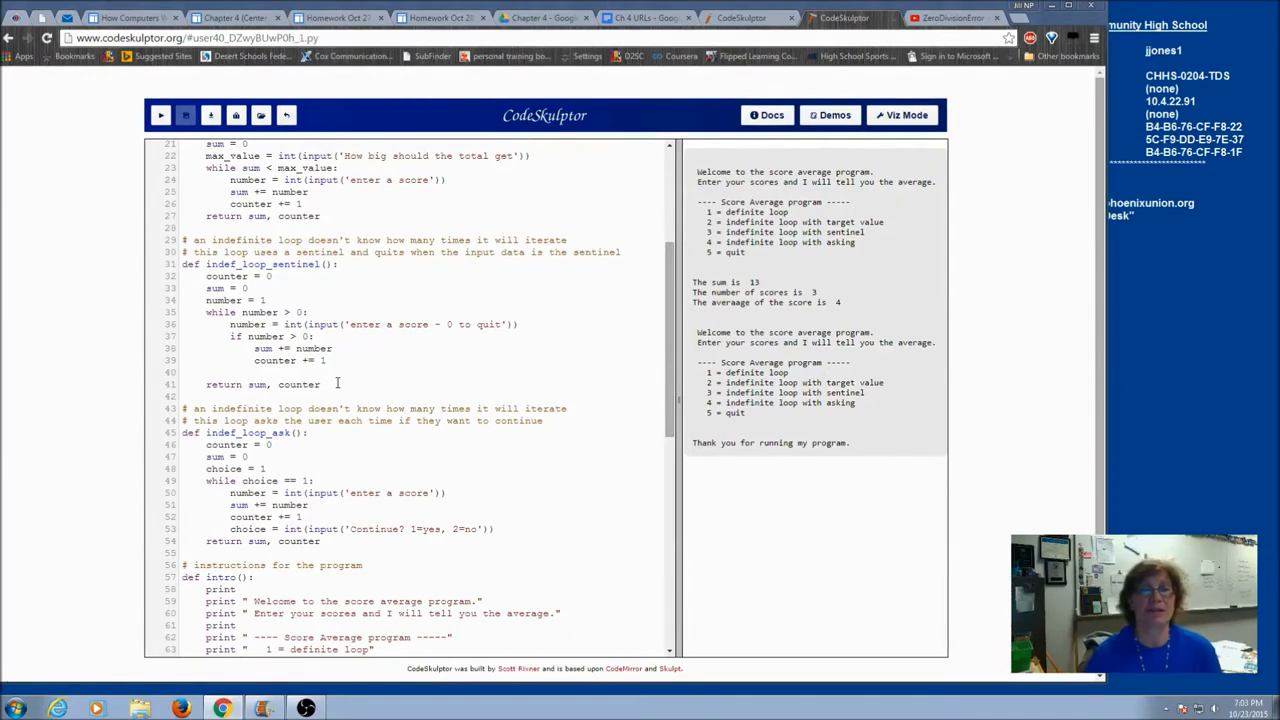
Replace the 'number = 1' initialisation with 'done = False'.
{"action": "left_click", "coordinate": [332, 384]}
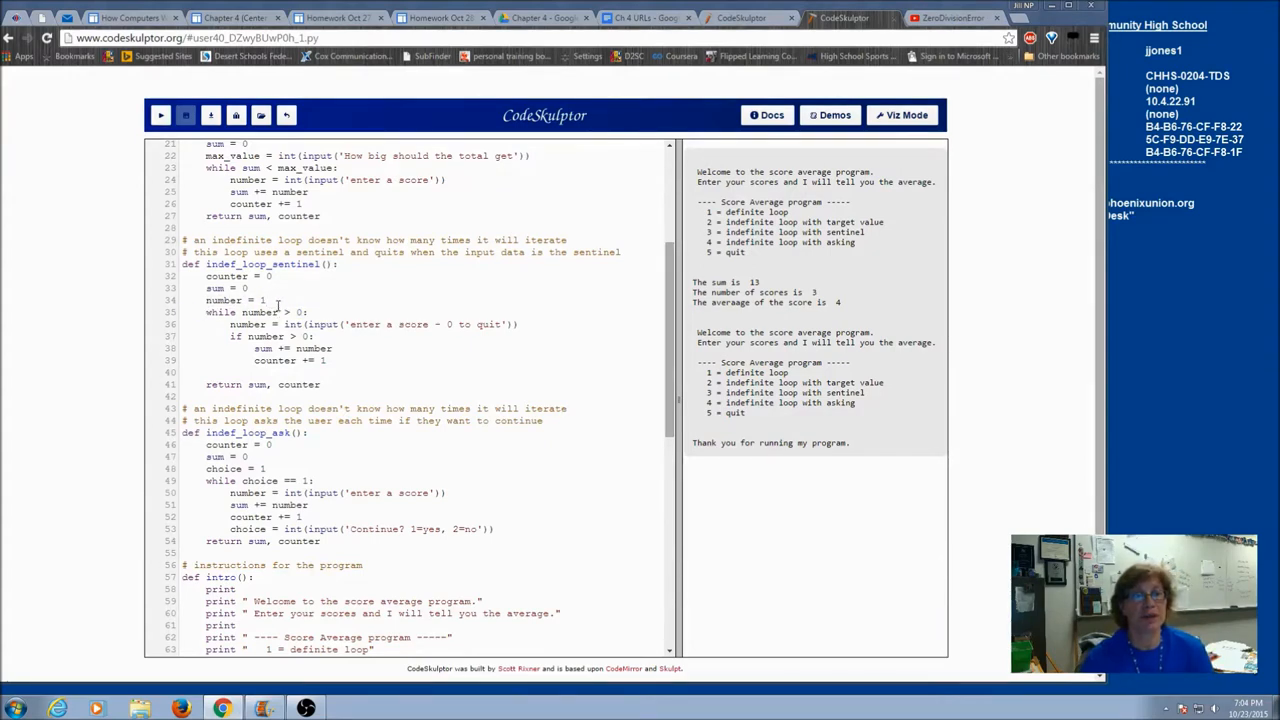
{"action": "double_click", "coordinate": [224, 300]}
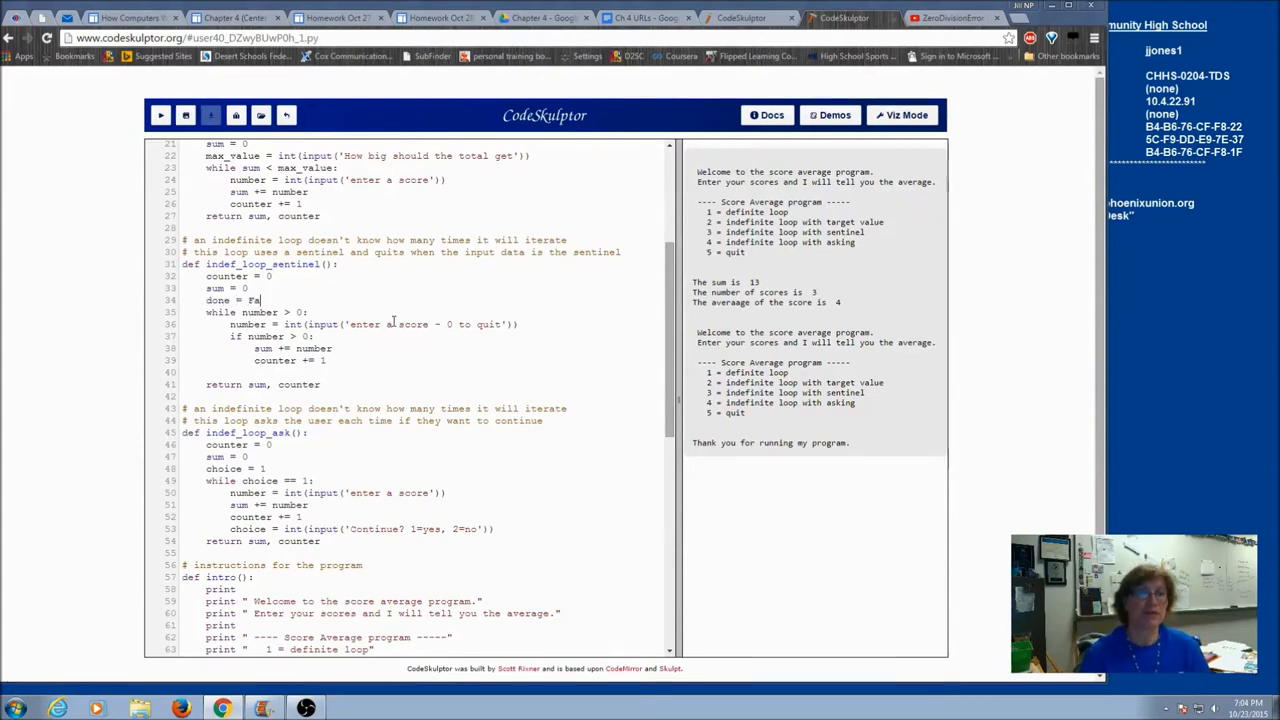
{"action": "type", "text": "lse"}
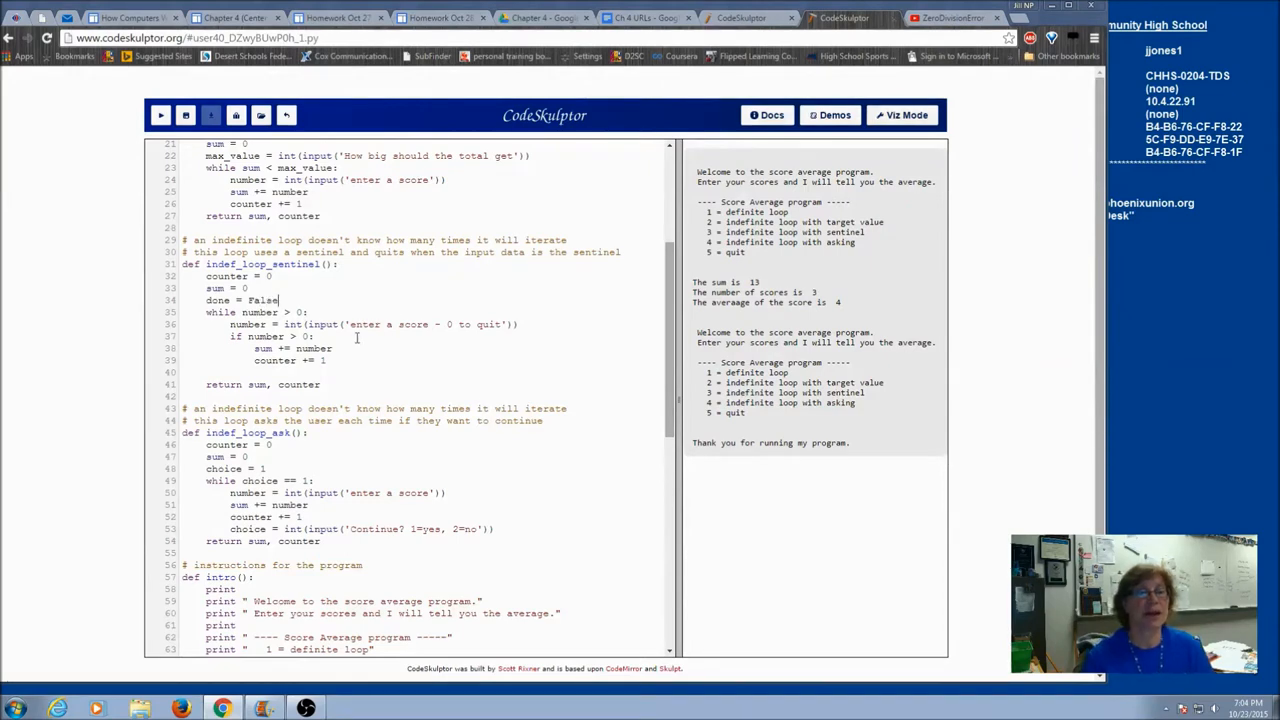
Change the loop condition from 'number > 0' to 'while not done:'.
{"action": "double_click", "coordinate": [258, 312]}
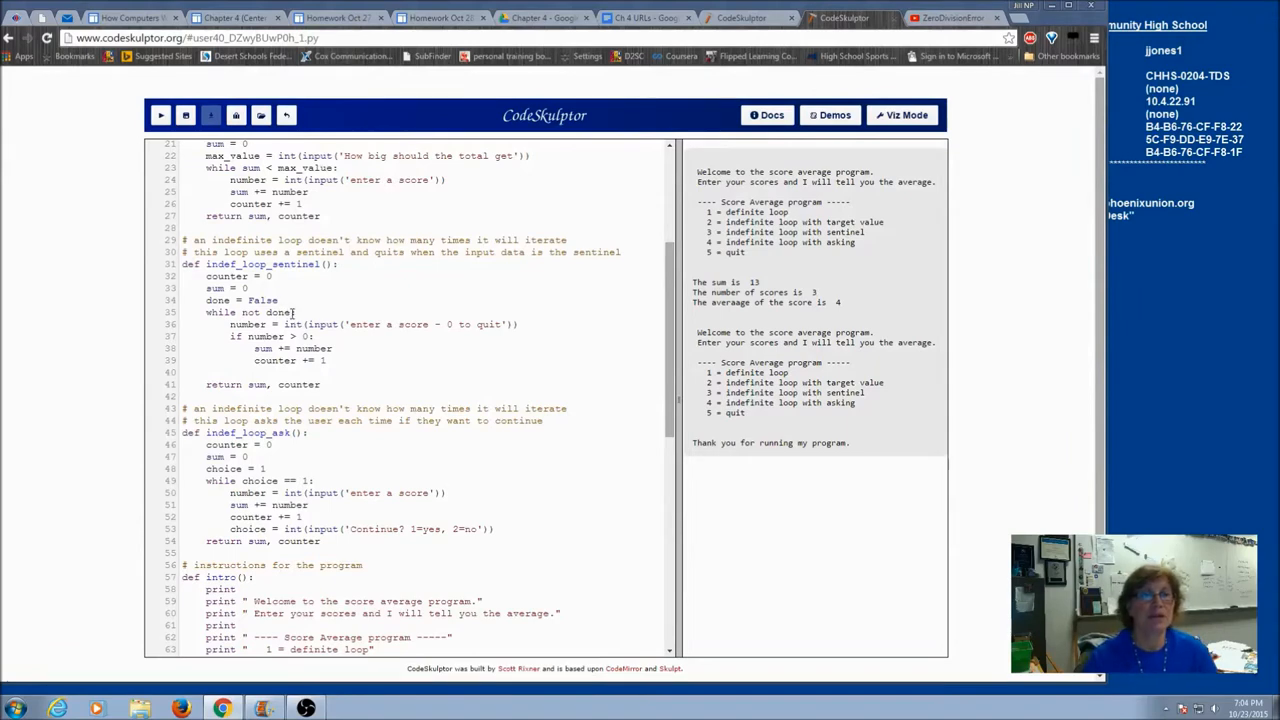
{"action": "double_click", "coordinate": [256, 312]}
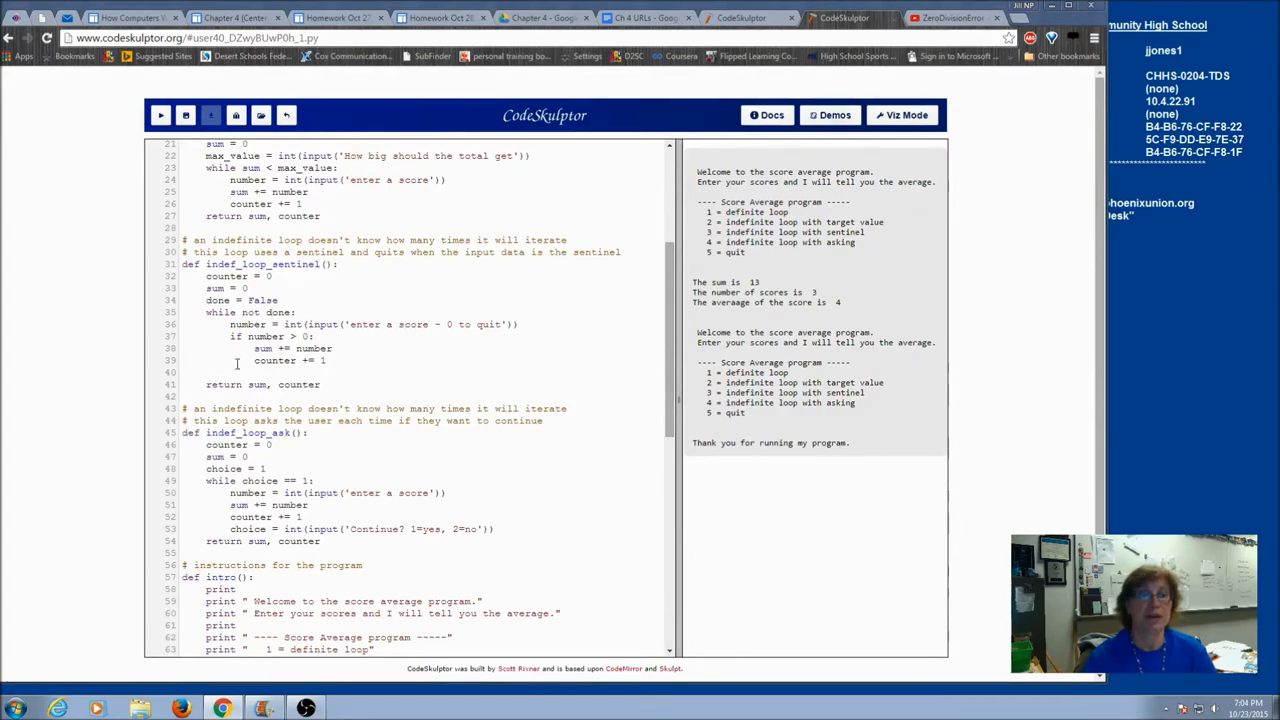
{"action": "double_click", "coordinate": [248, 324]}
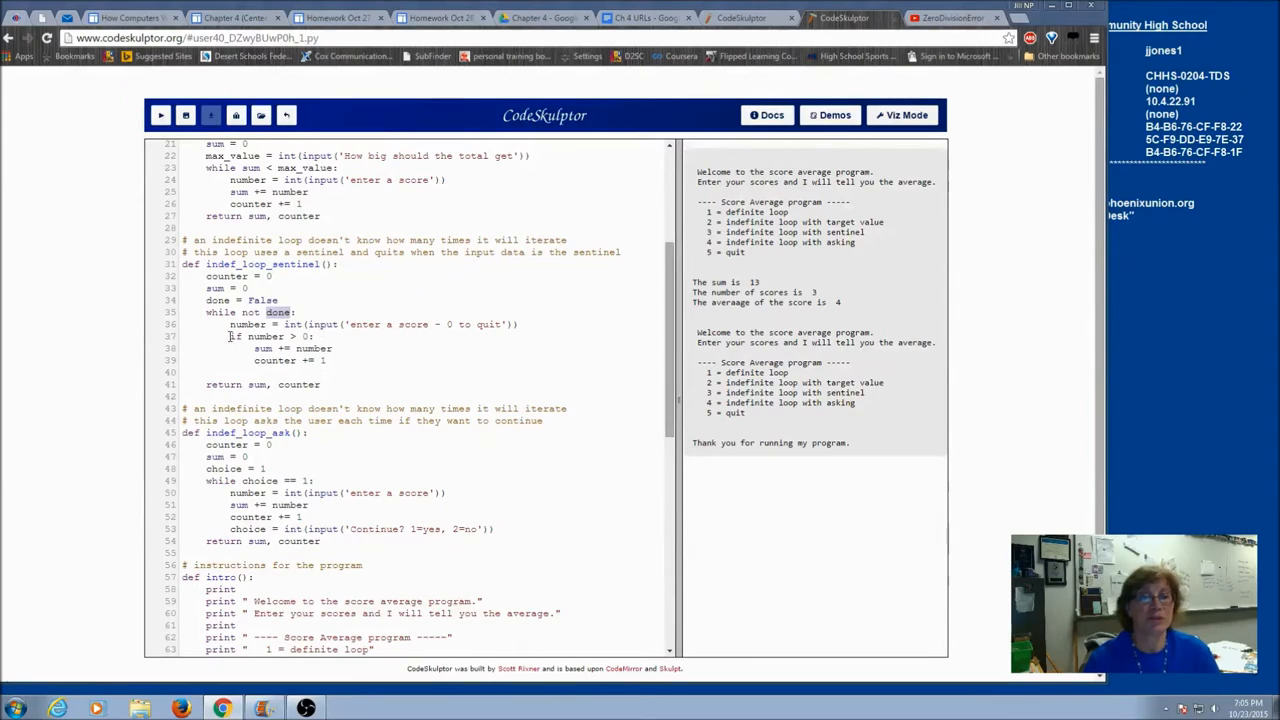
Add an else branch setting 'done = True' after the if block and rerun the program.
{"action": "triple_click", "coordinate": [270, 336]}
{"action": "type", "text": "else:"}
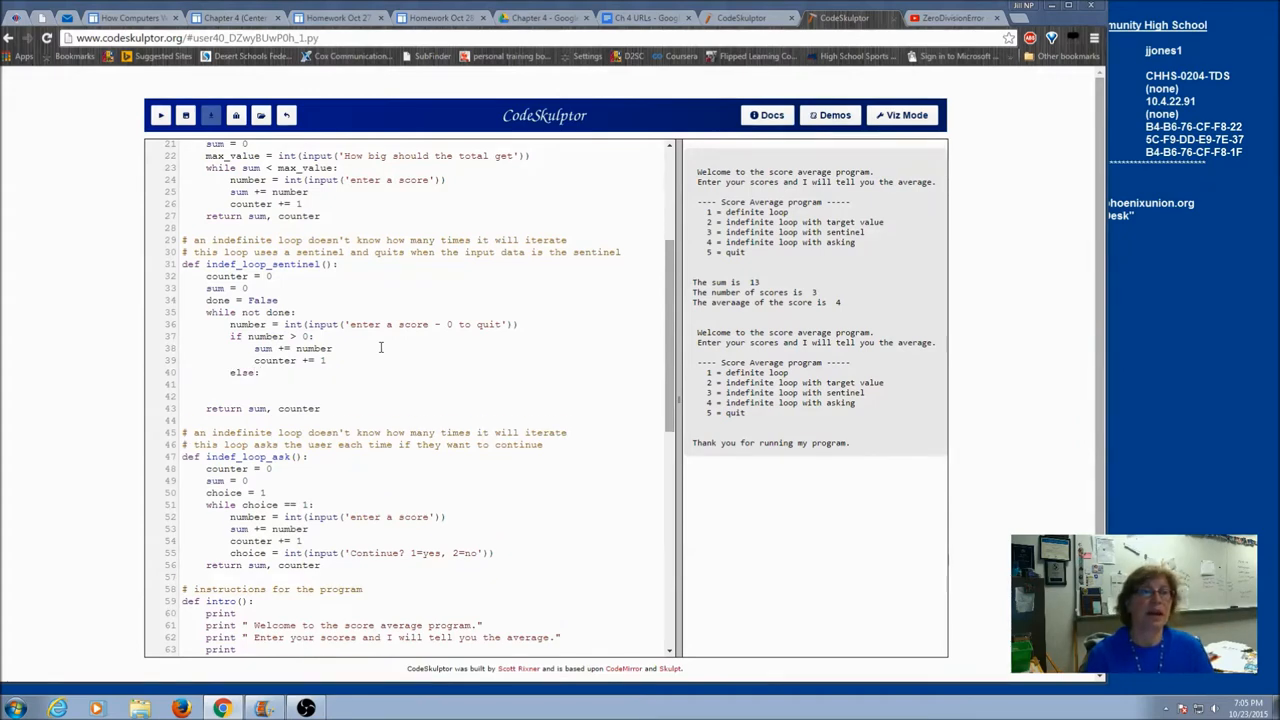
{"action": "type", "text": "done = True"}
{"action": "type", "text": "3"}
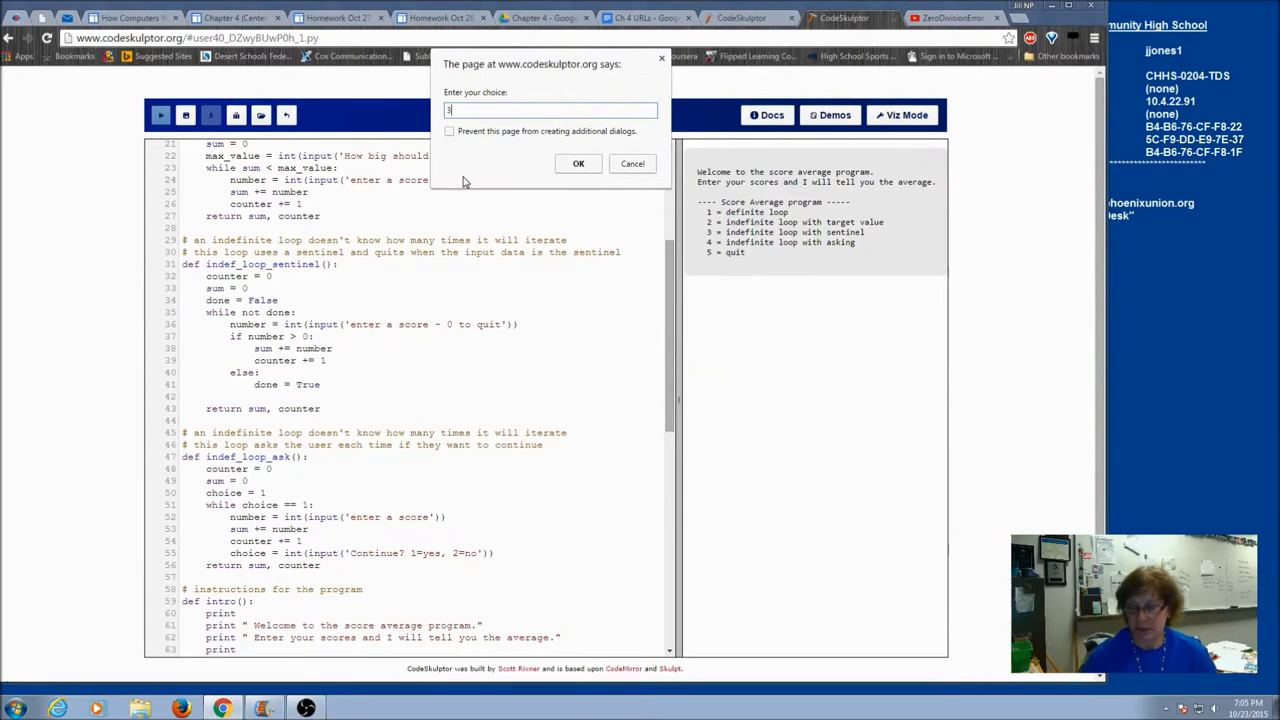
Answer the prompts and quit, getting sum 18 over three scores, average 6.
{"action": "left_click", "coordinate": [578, 164]}
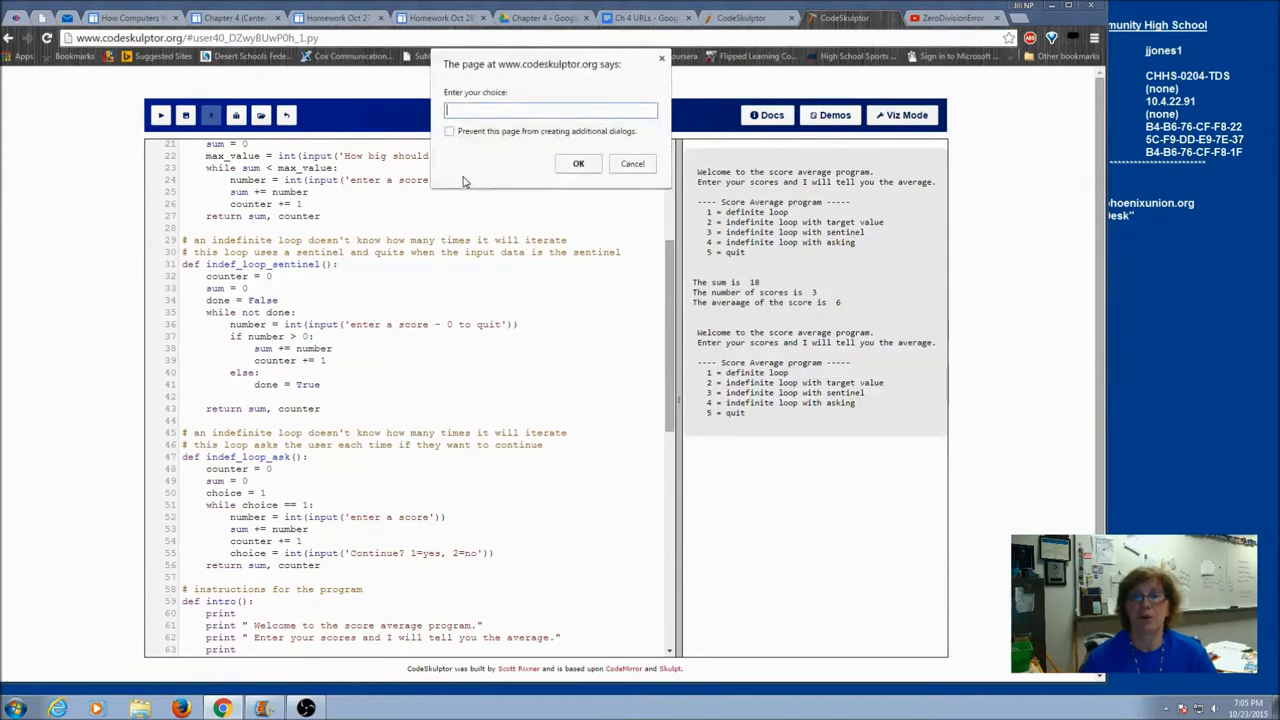
{"action": "left_click", "coordinate": [632, 164]}
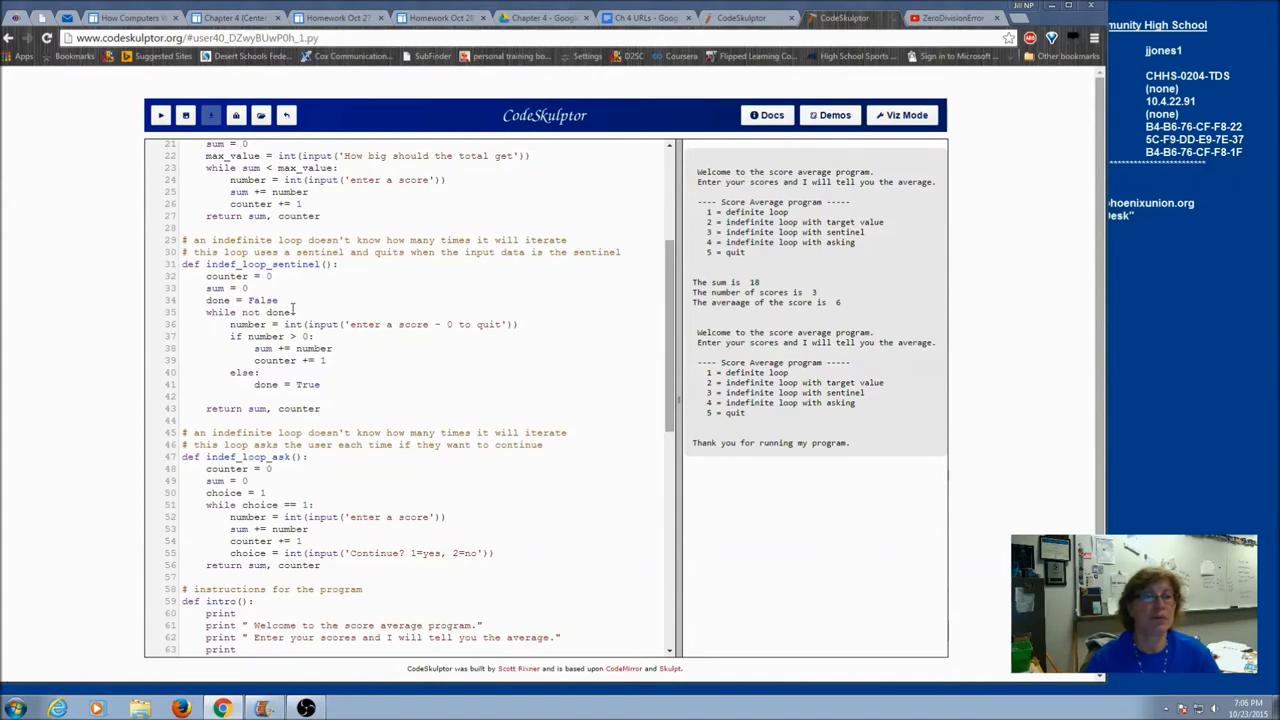
{"action": "double_click", "coordinate": [264, 312]}
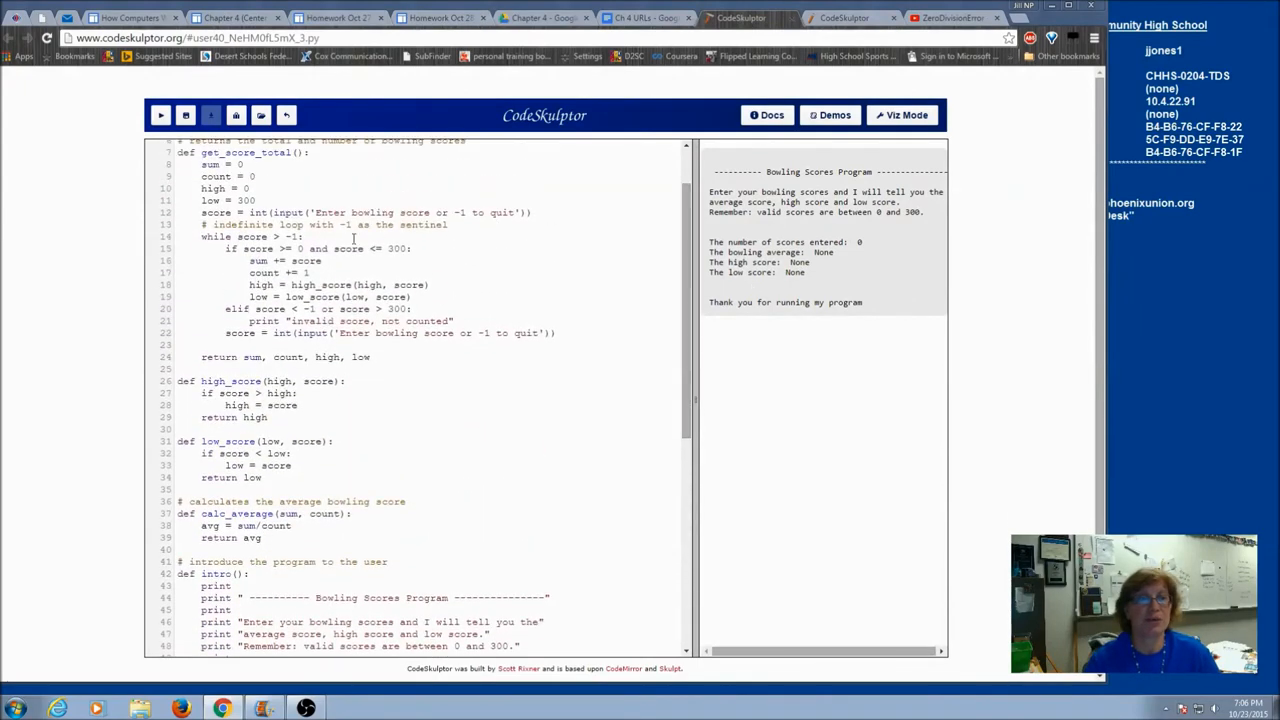
Load the saved bowling scores program URL into CodeSkulptor.
{"action": "left_click_drag", "start_coordinate": [202, 212], "coordinate": [532, 212]}
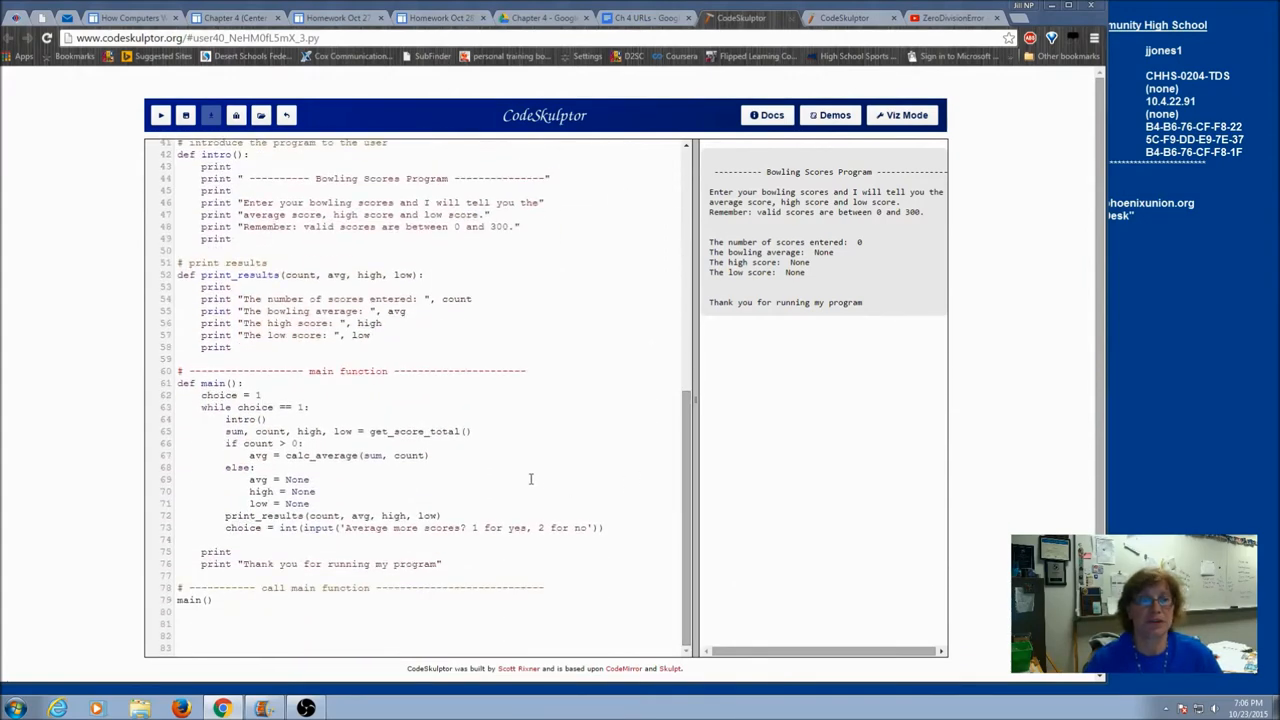
{"action": "double_click", "coordinate": [218, 394]}
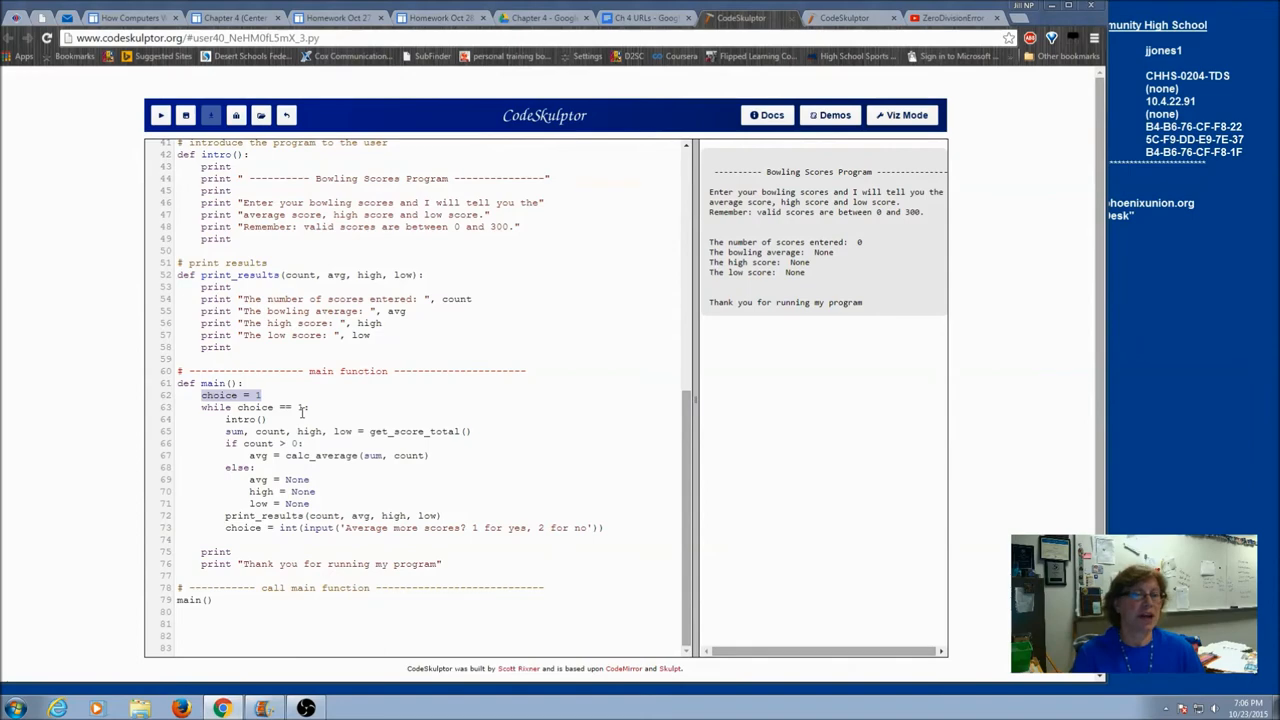
Replace 'choice = 1' with 'keep_going = True' and loop 'while keep_going:', starting a new if line.
{"action": "type", "text": "keep_going ="}
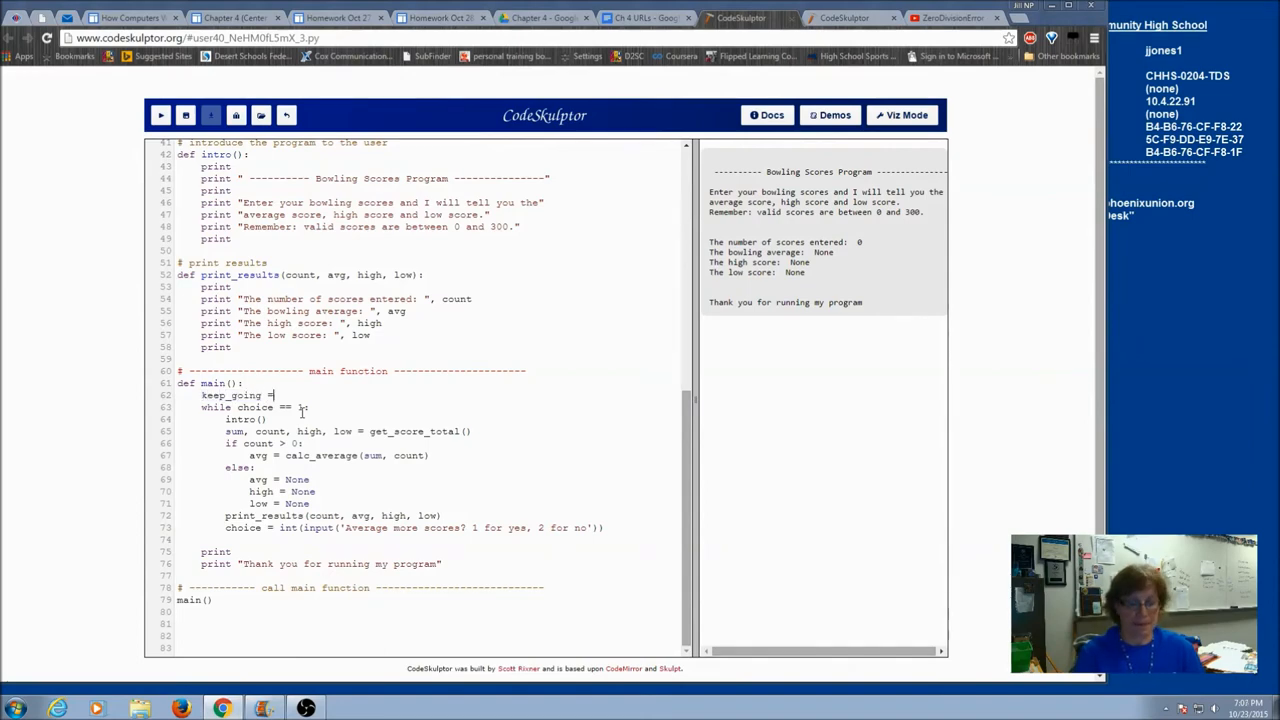
{"action": "type", "text": "True"}
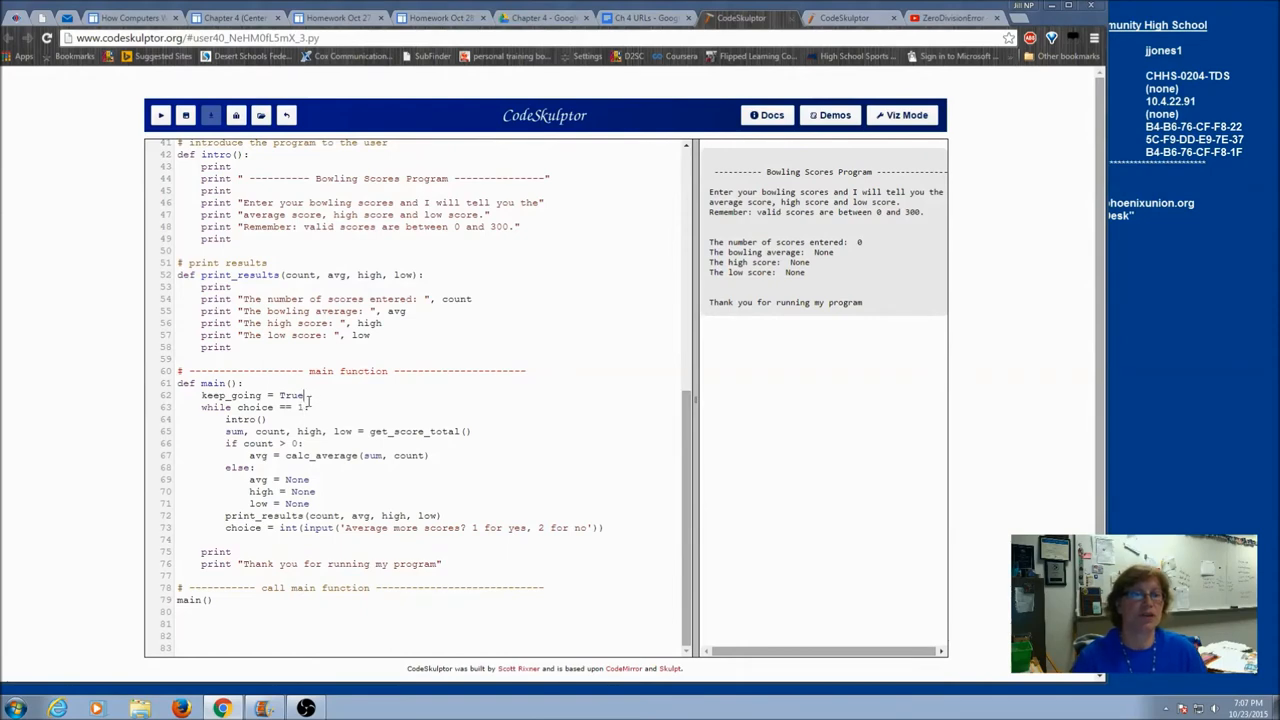
{"action": "double_click", "coordinate": [272, 408]}
{"action": "type", "text": "keep_going"}
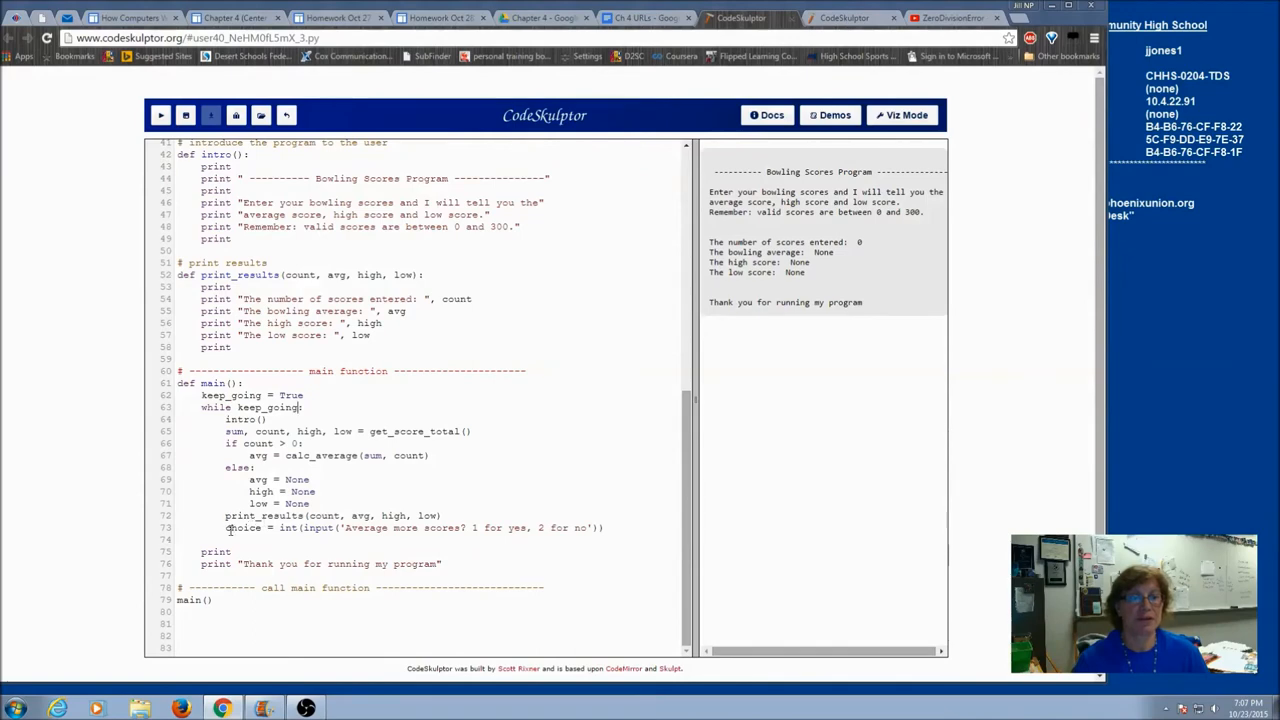
{"action": "triple_click", "coordinate": [400, 528]}
{"action": "type", "text": "if"}
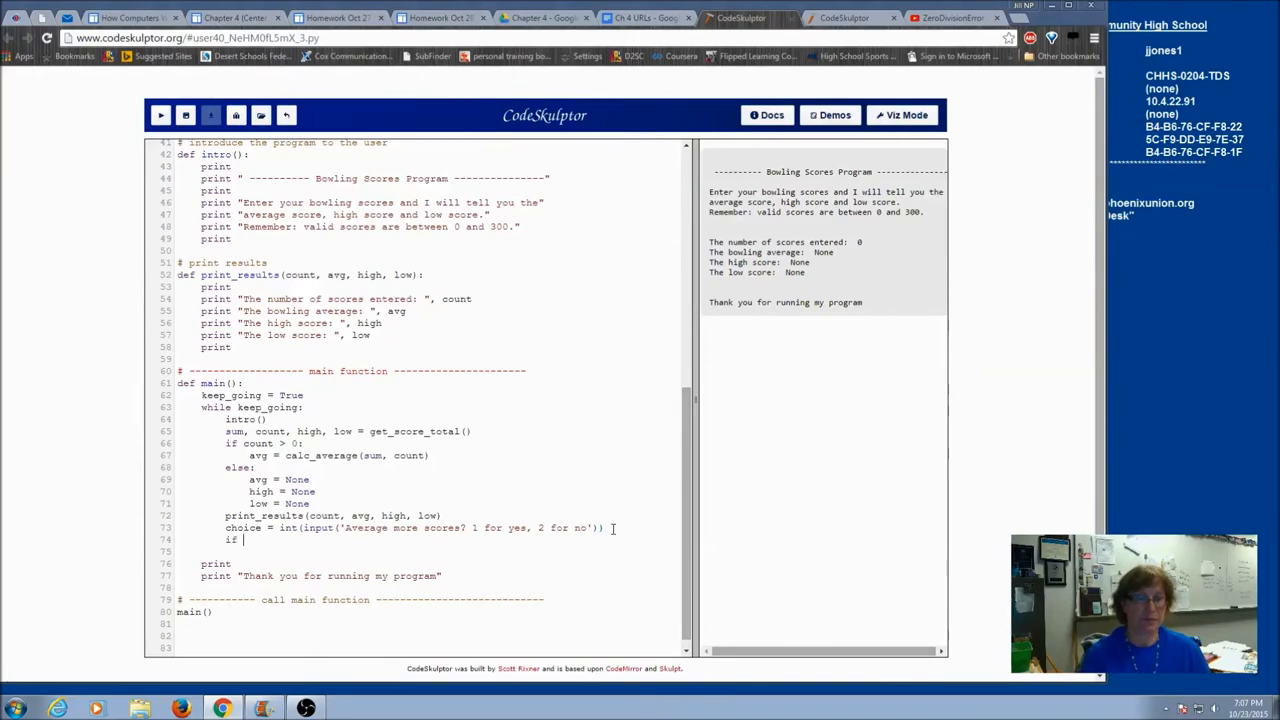
Write 'if choice == 2:' with indented 'keep_going = False' after the choice input.
{"action": "type", "text": "choice =="}
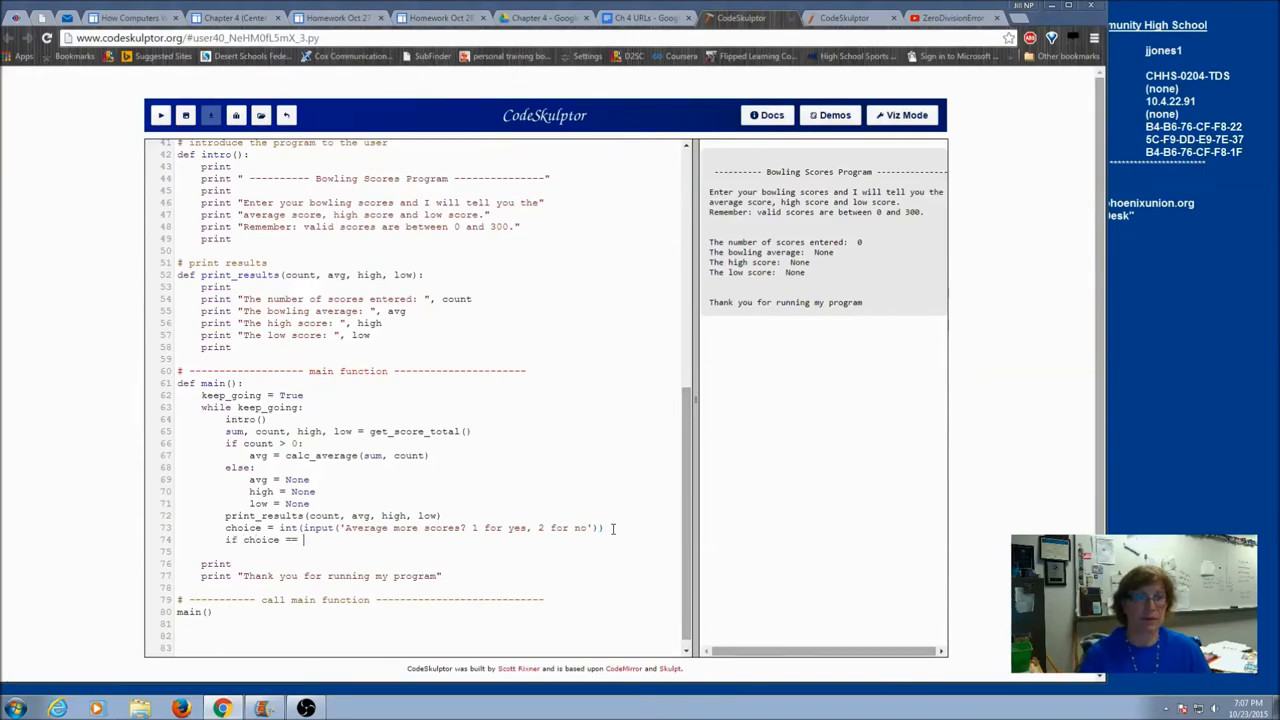
{"action": "type", "text": "2:"}
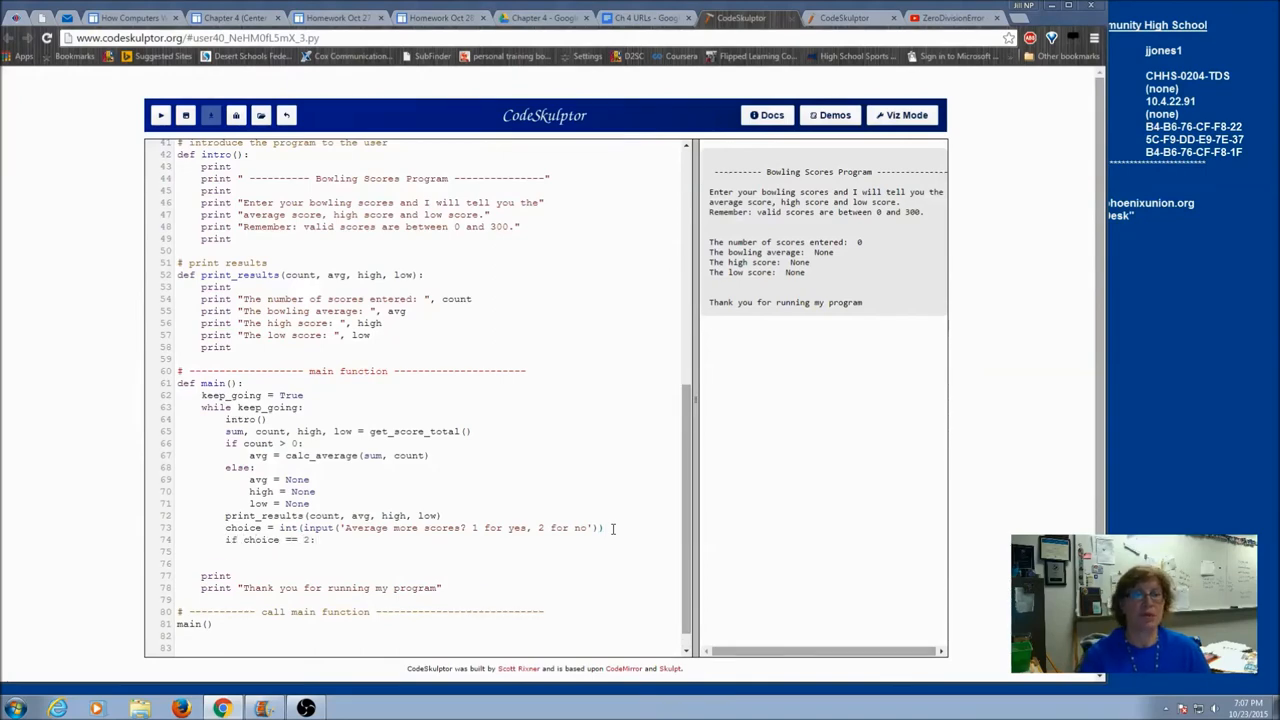
{"action": "type", "text": "keep_going = False"}
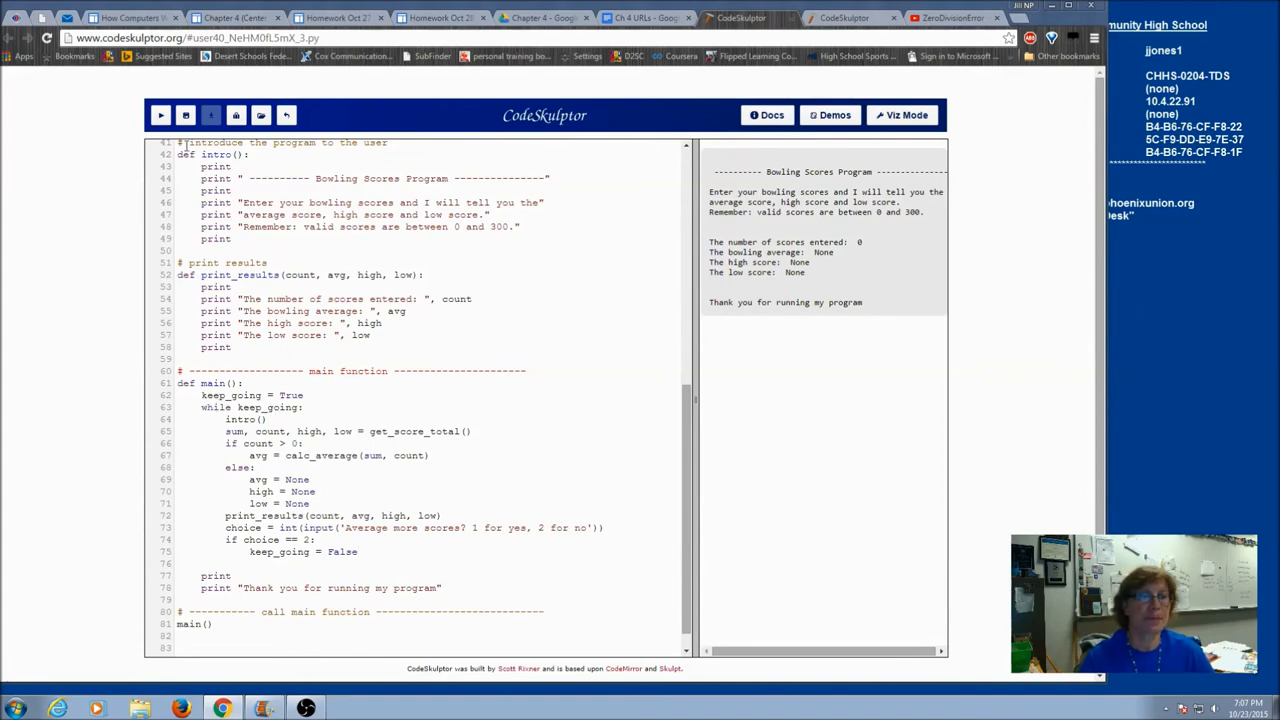
Run the bowling program, enter score 1, then answer 2 to quit and show results.
{"action": "left_click", "coordinate": [160, 114]}
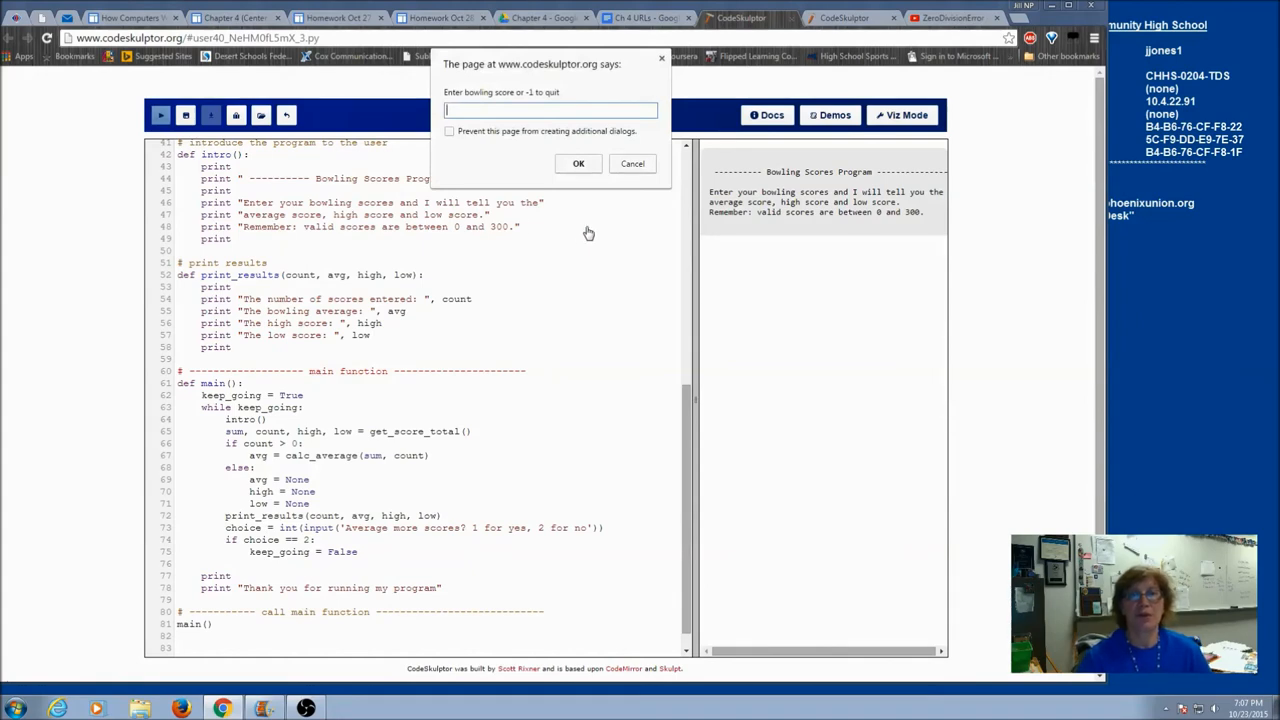
{"action": "type", "text": "1"}
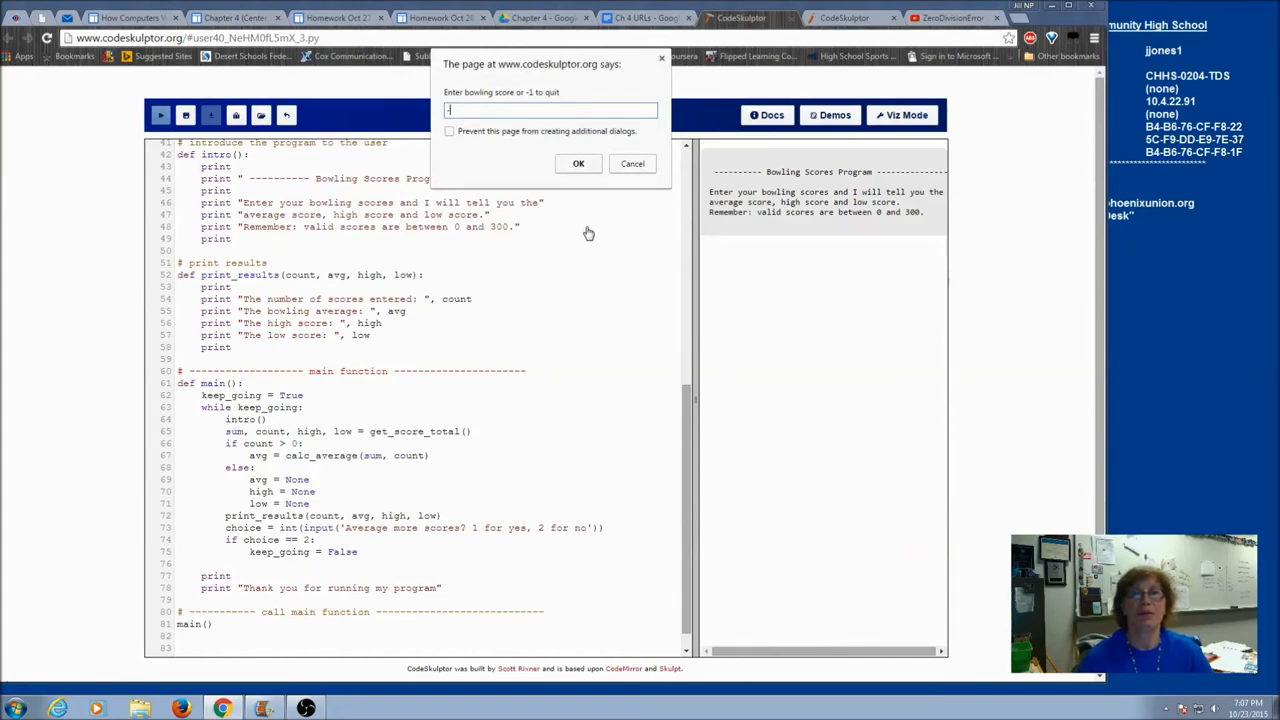
{"action": "left_click", "coordinate": [578, 164]}
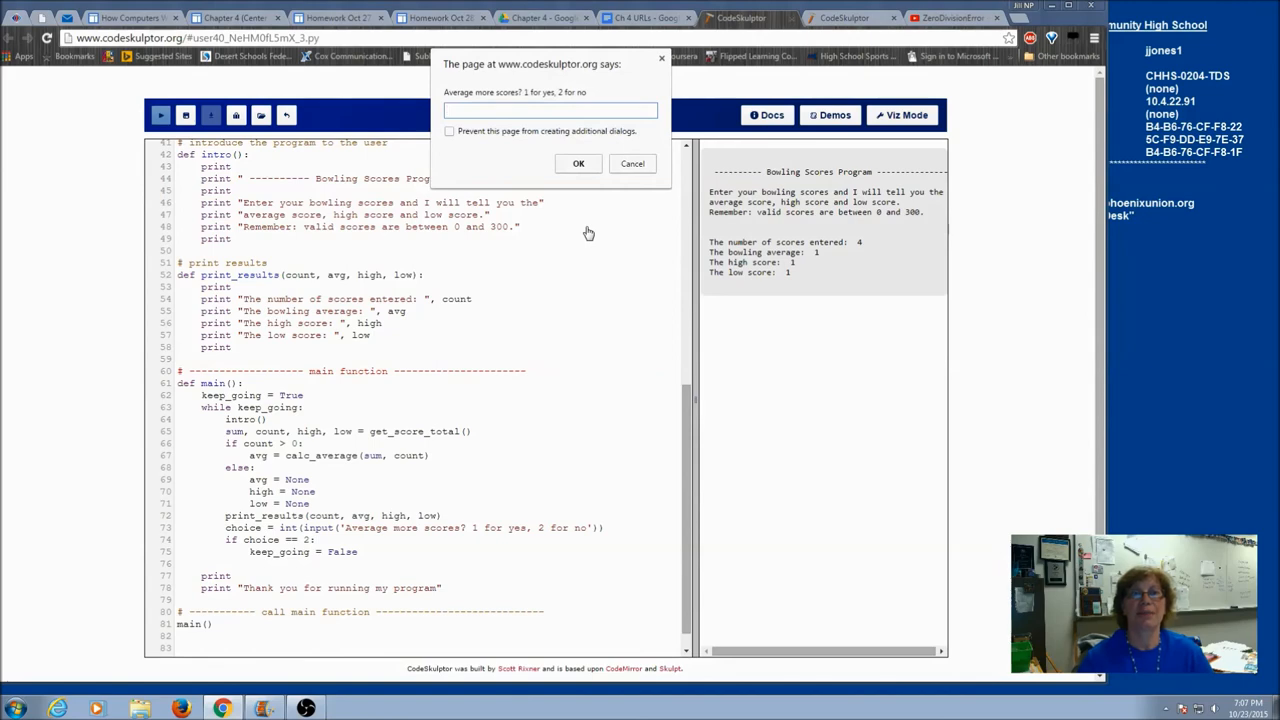
{"action": "left_click", "coordinate": [578, 164]}
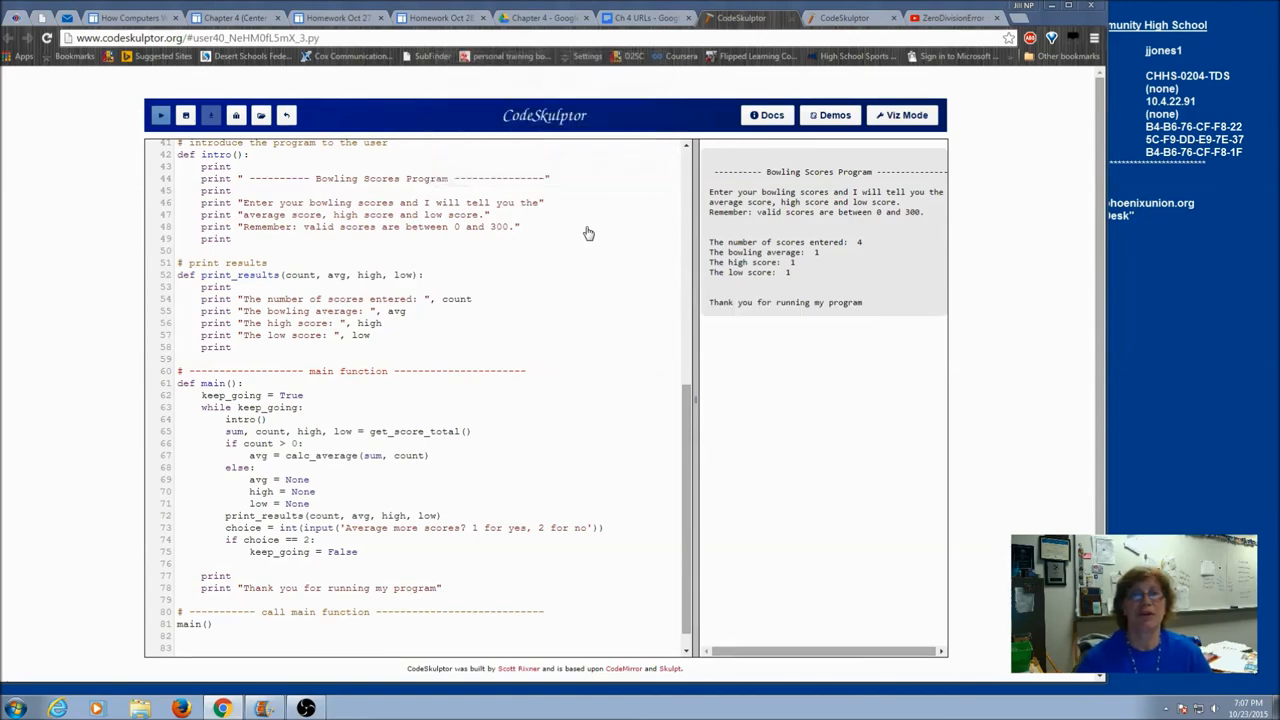